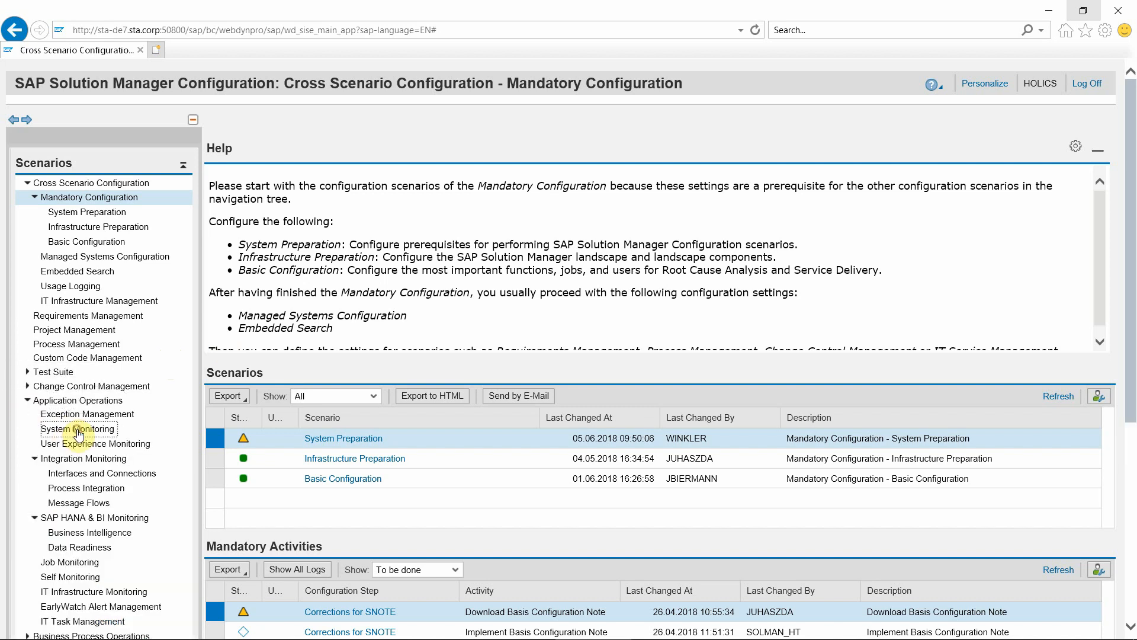
- Navigate into System Monitoring's Configure Infrastructure step toward the Default Settings substep
click(78, 429)
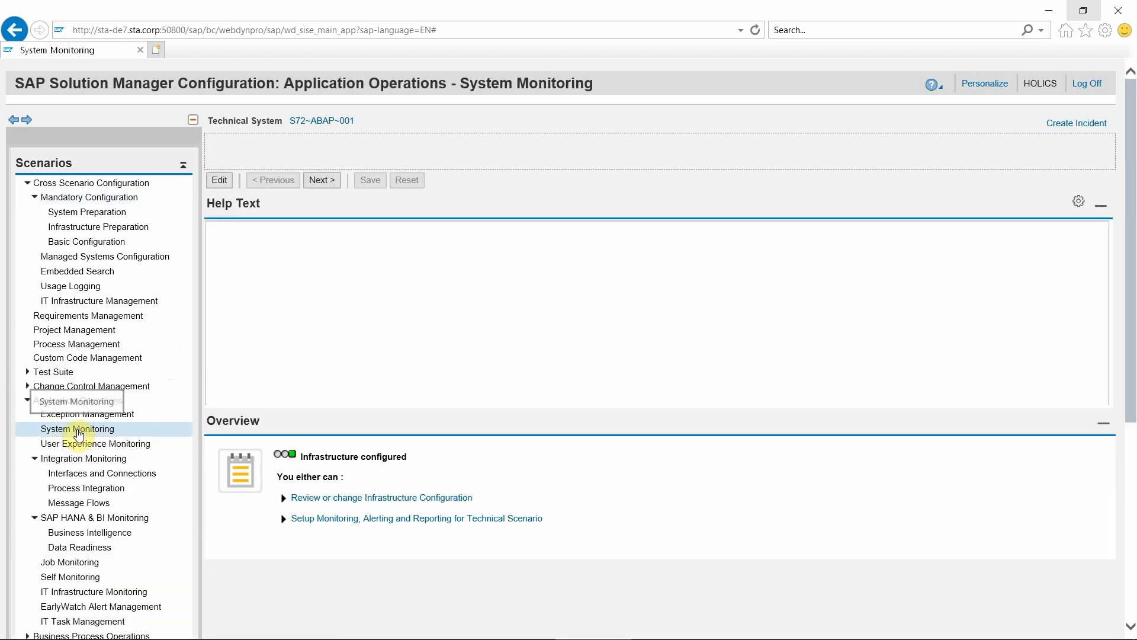
click(78, 429)
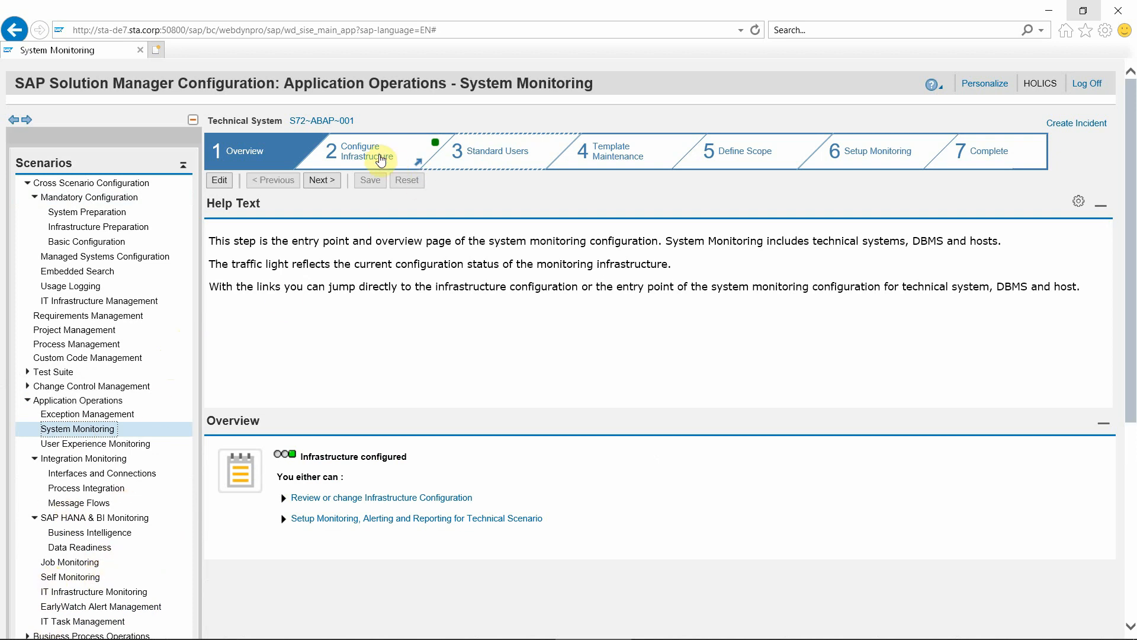
click(360, 150)
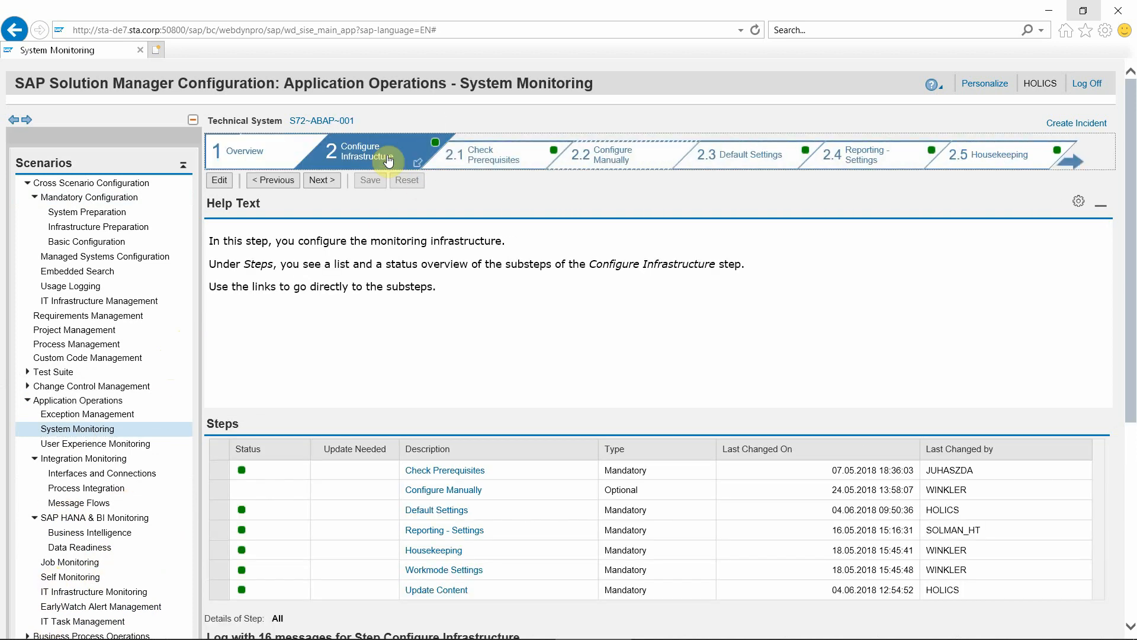
mouse_move(741, 158)
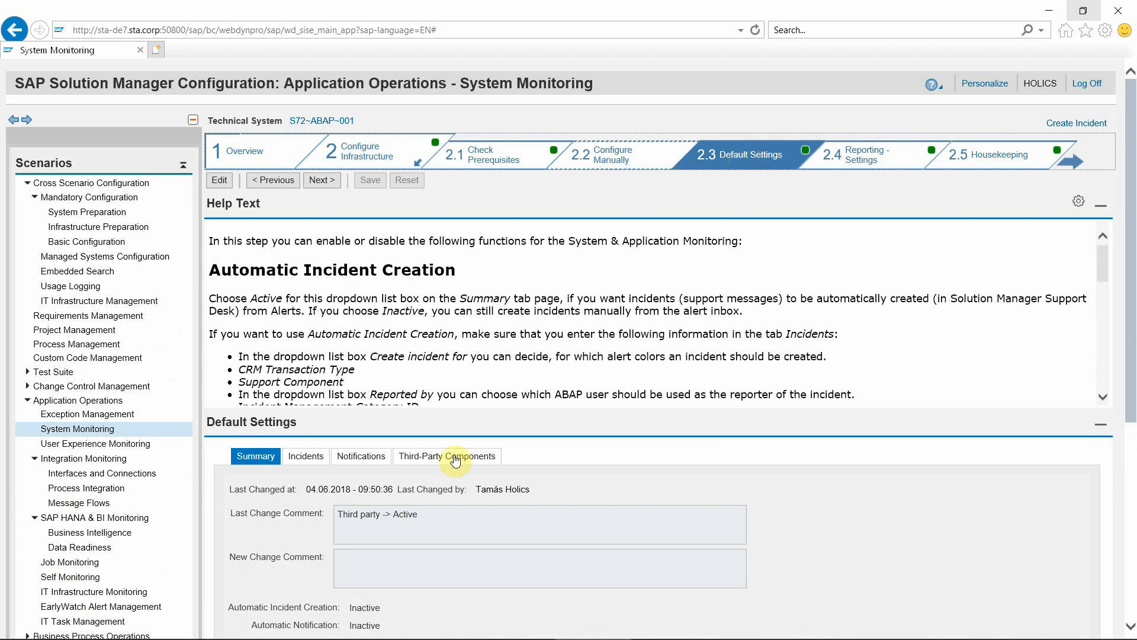
- Review the active STA Ticket System connector under Third-Party Components, then show ServiceNow's incident list
click(446, 455)
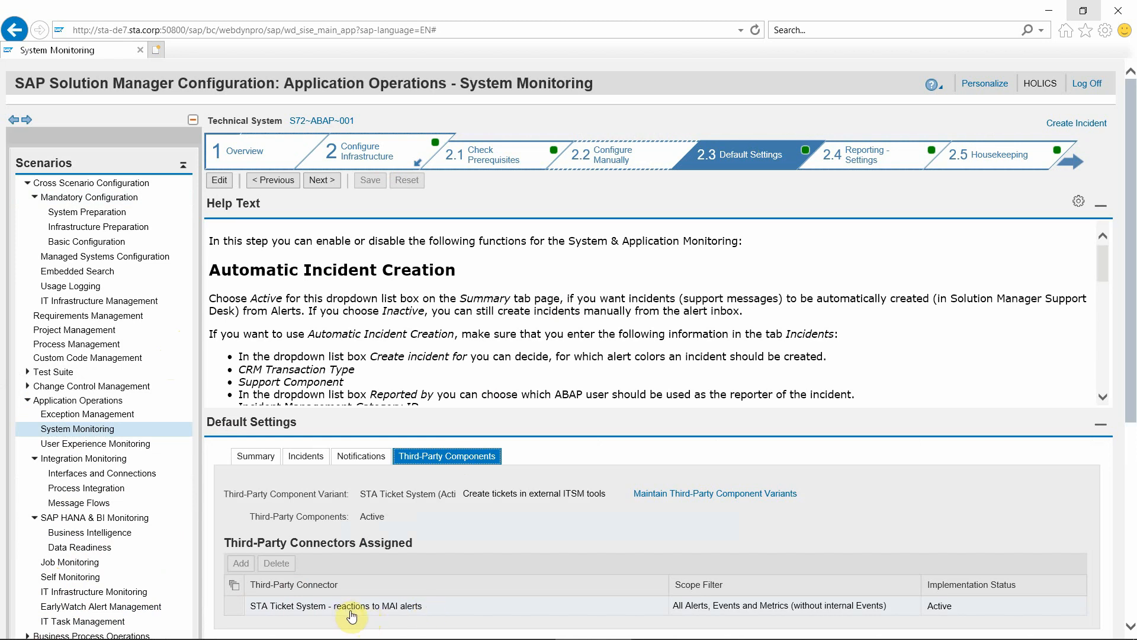
mouse_move(412, 609)
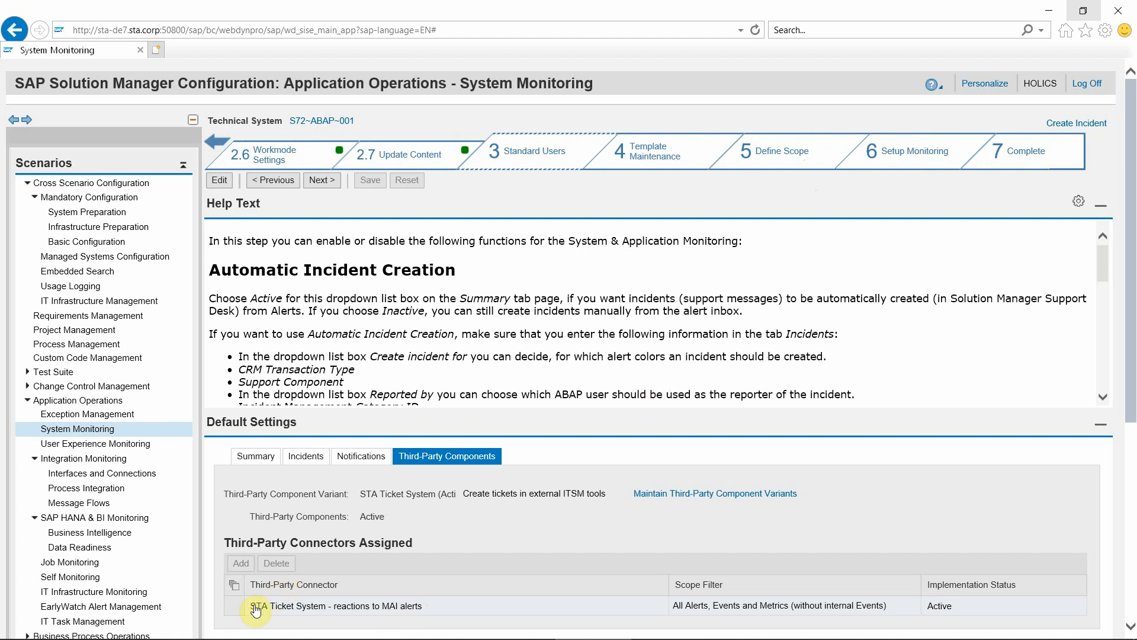
mouse_move(605, 354)
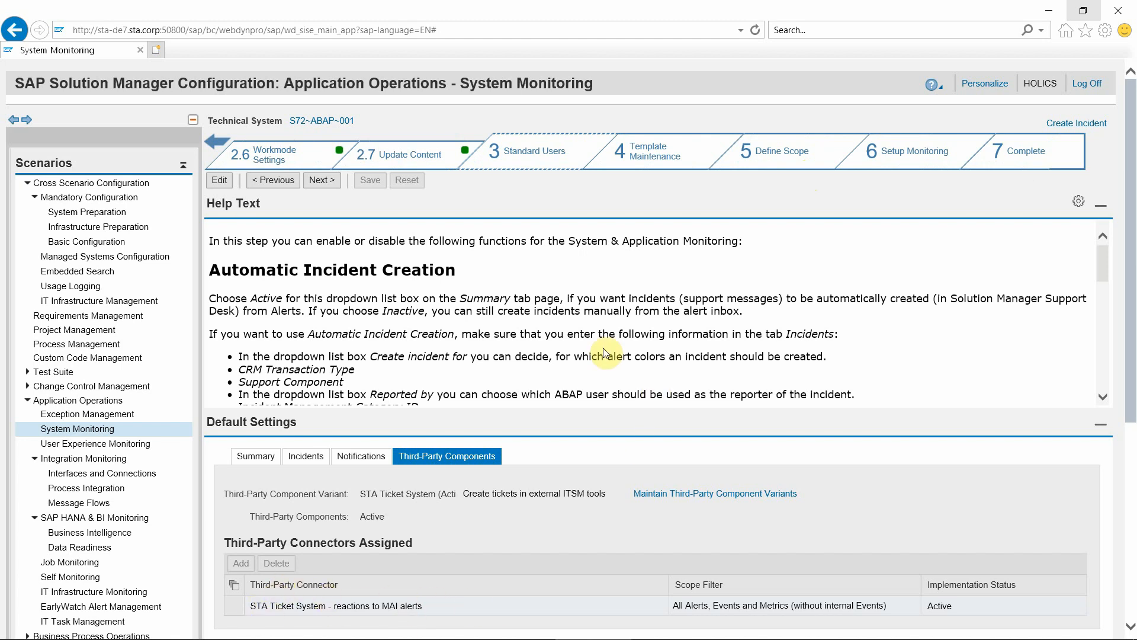
key(alt+tab)
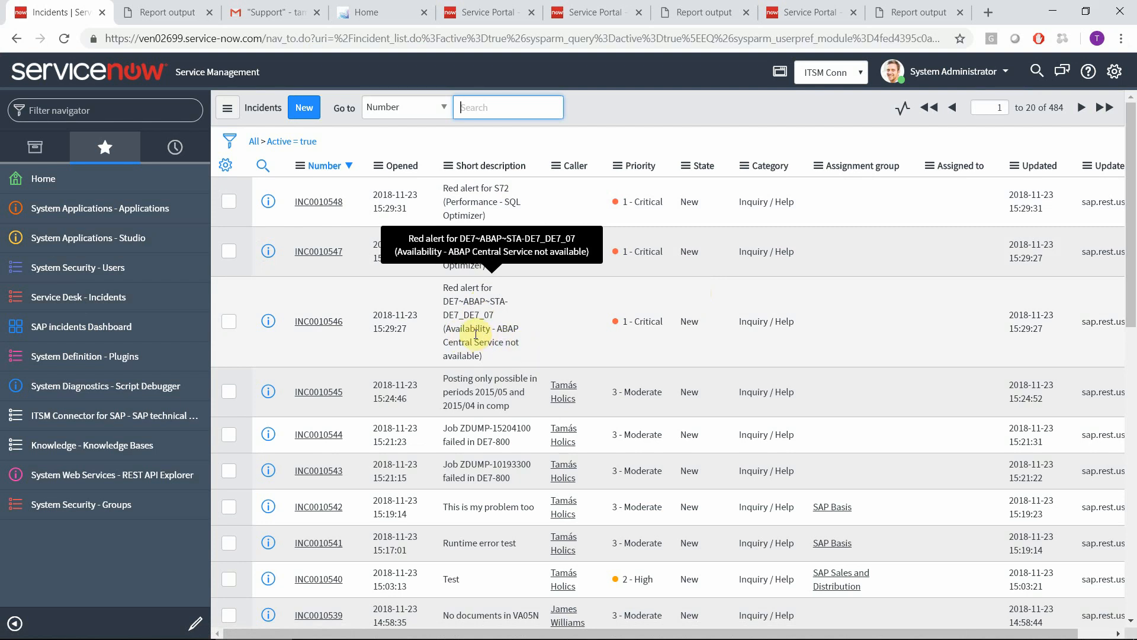
- View incident INC0010546 for the red Availability alert down to its SAP technical details record SAPT0001529
click(319, 321)
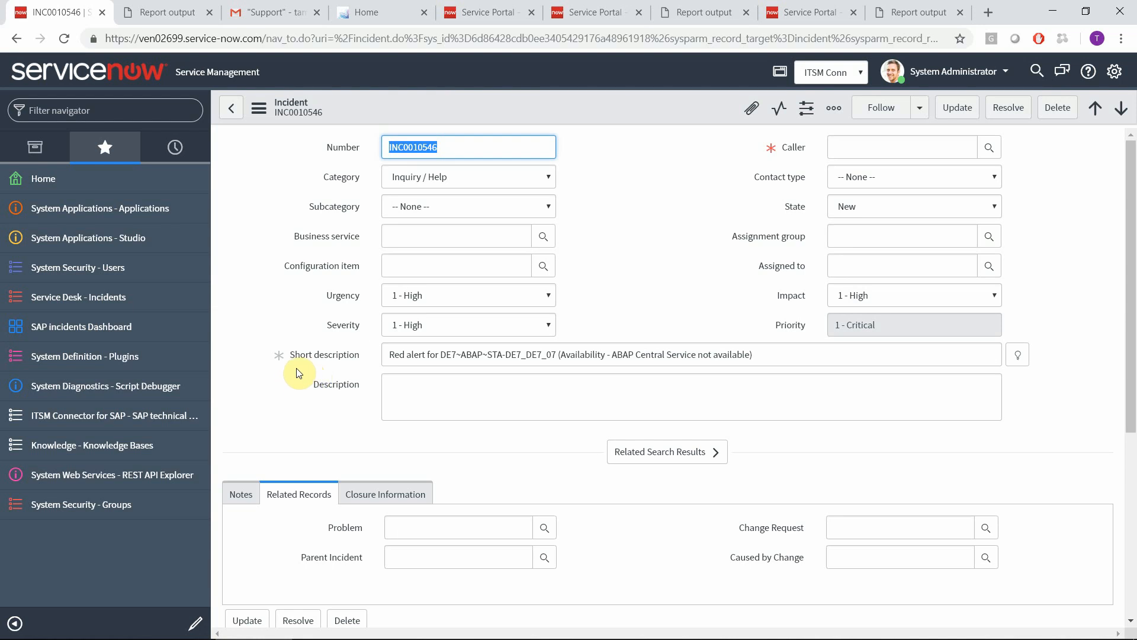
mouse_move(286, 376)
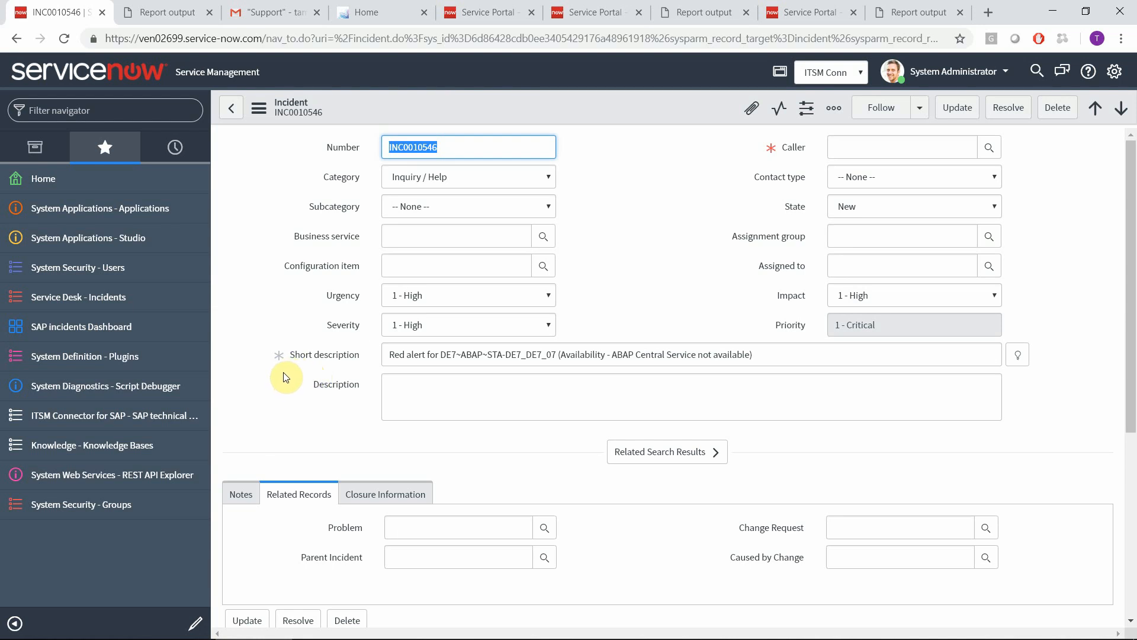
mouse_move(289, 374)
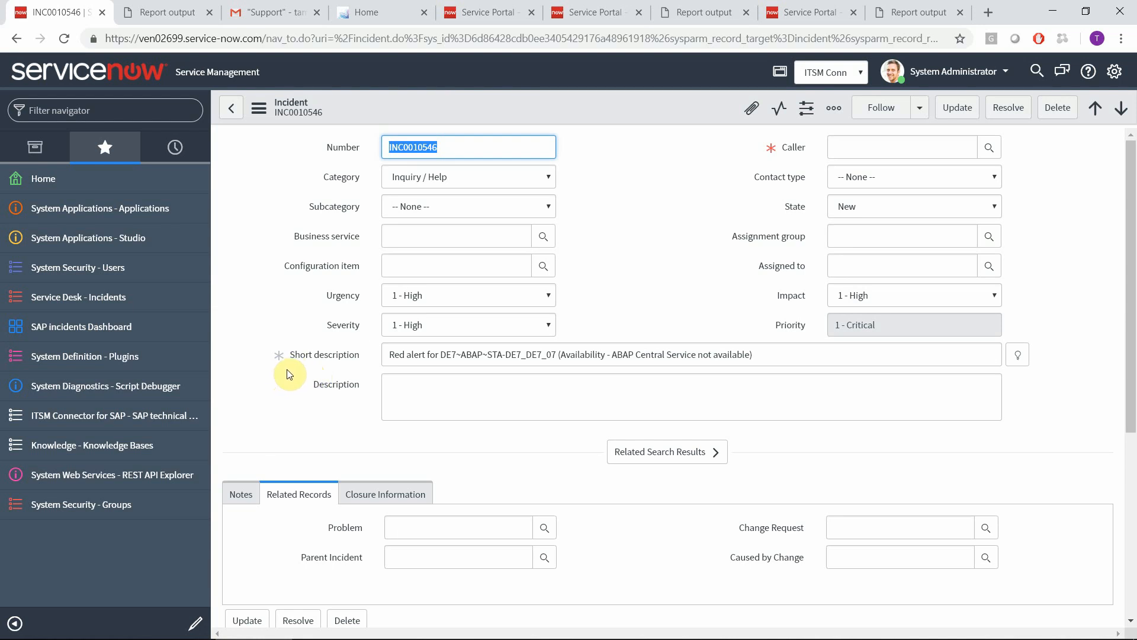
mouse_move(379, 316)
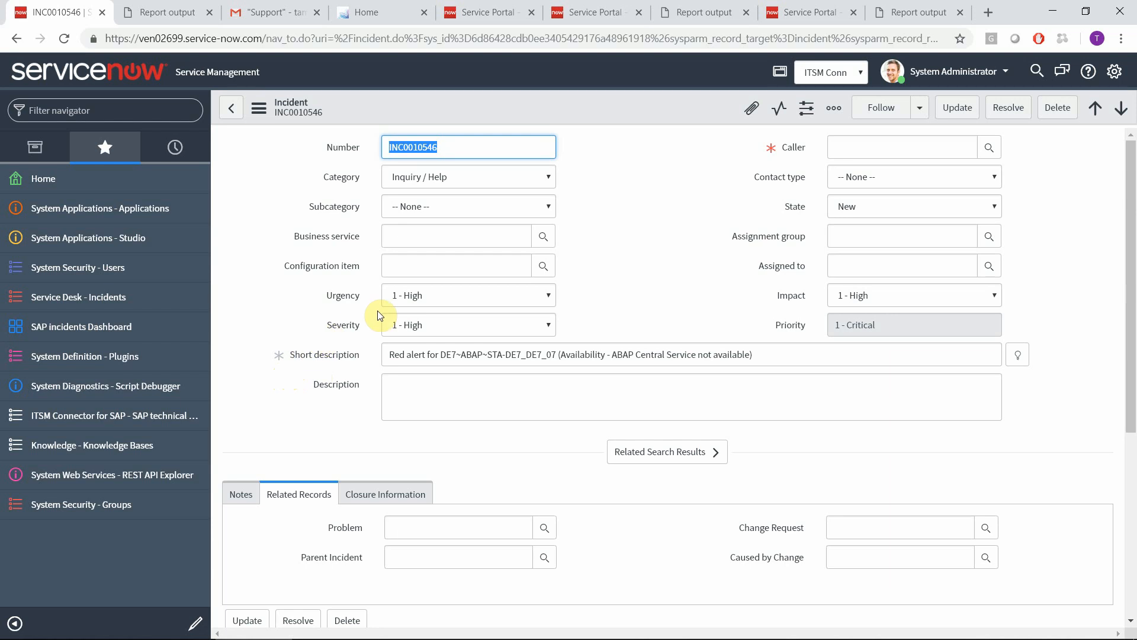
mouse_move(729, 286)
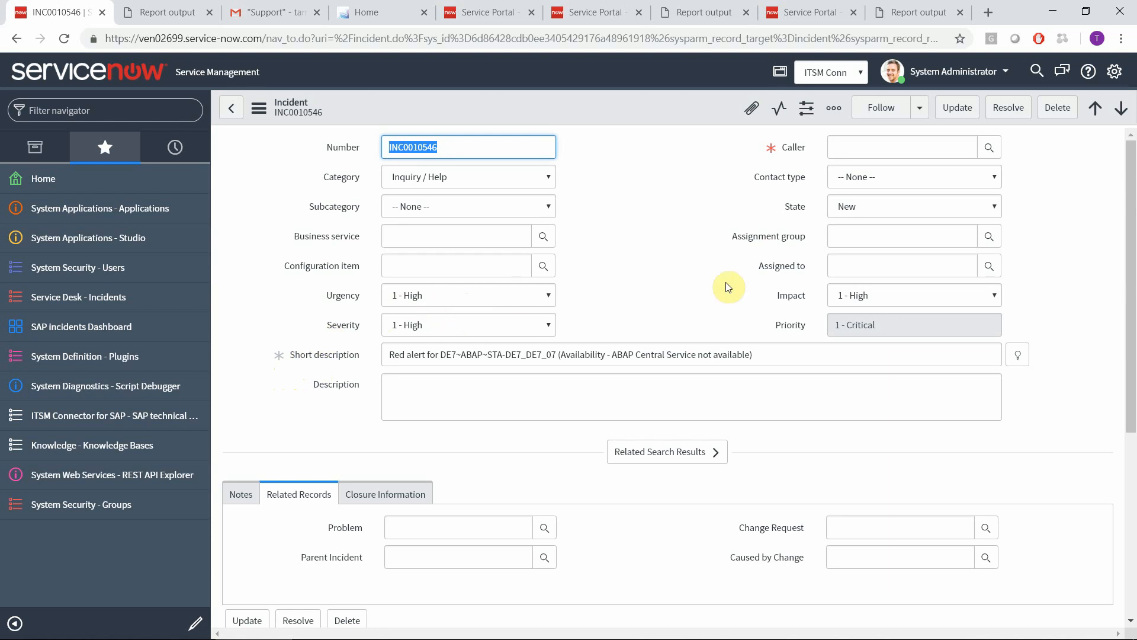
mouse_move(642, 309)
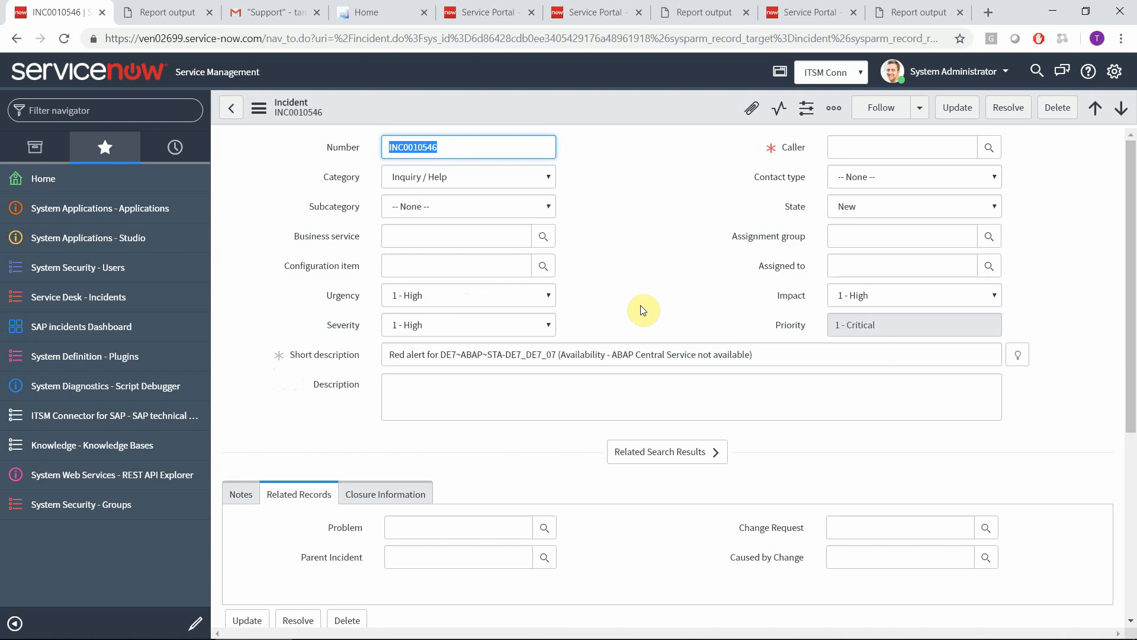
scroll(down, 3)
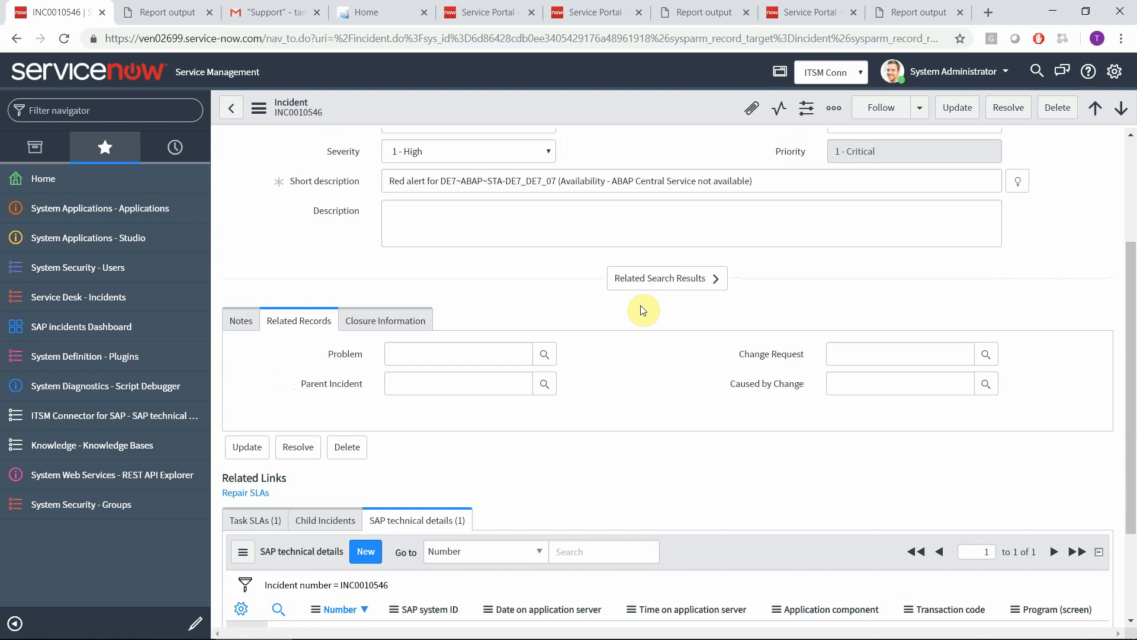
scroll(down, 3)
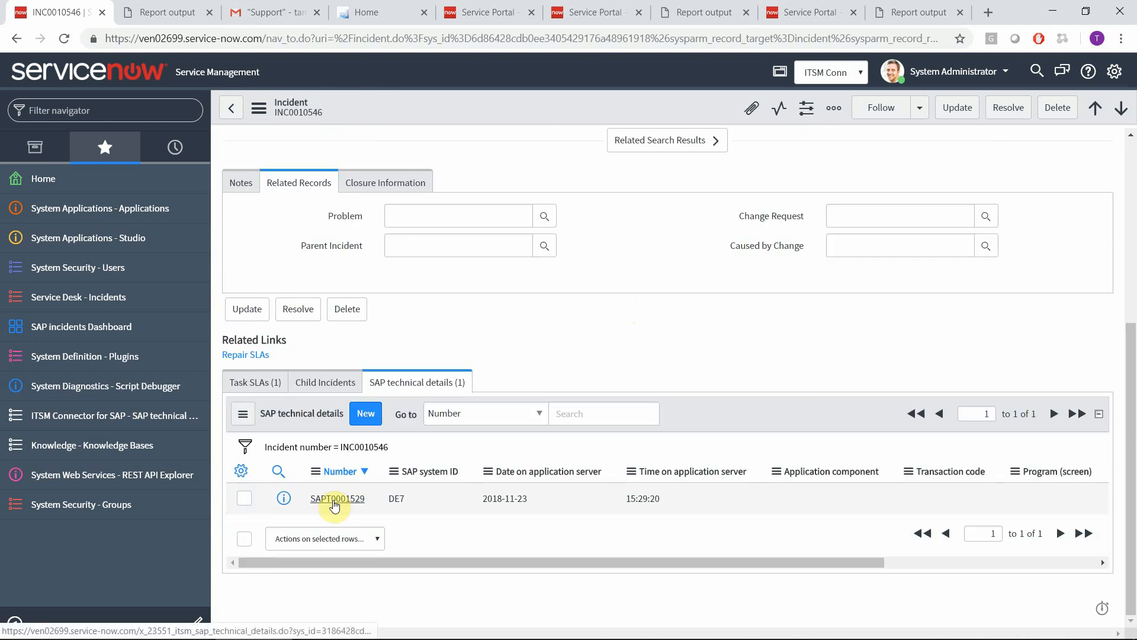
- Inspect SAPT0001529's MAI alert details and its Alert, Event and Metric MAI entries, then head back
click(336, 499)
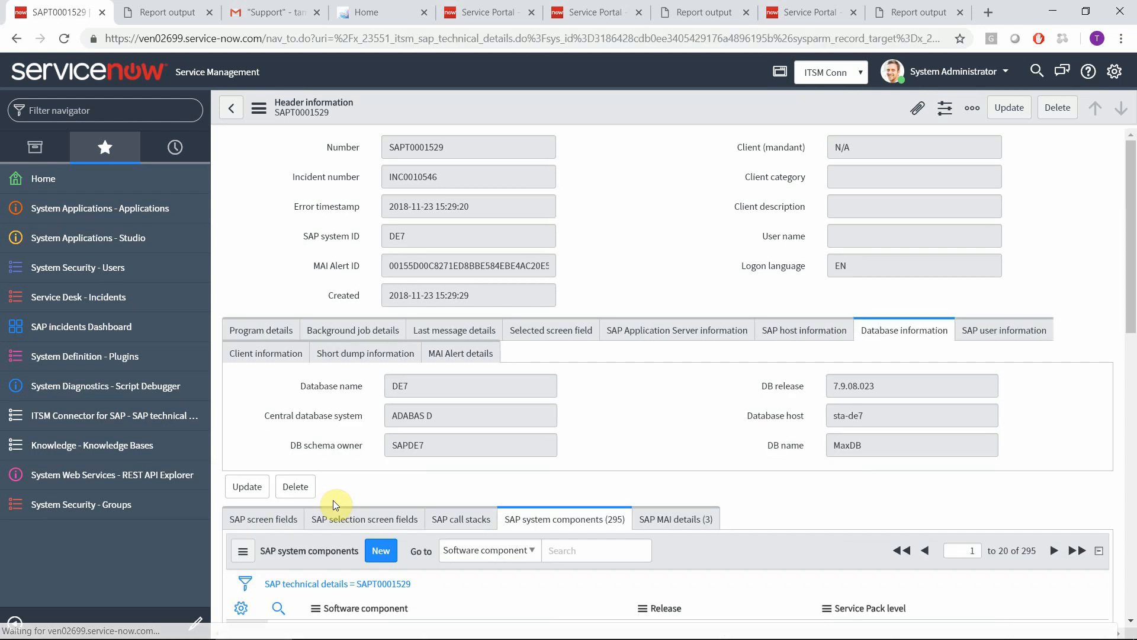
mouse_move(684, 448)
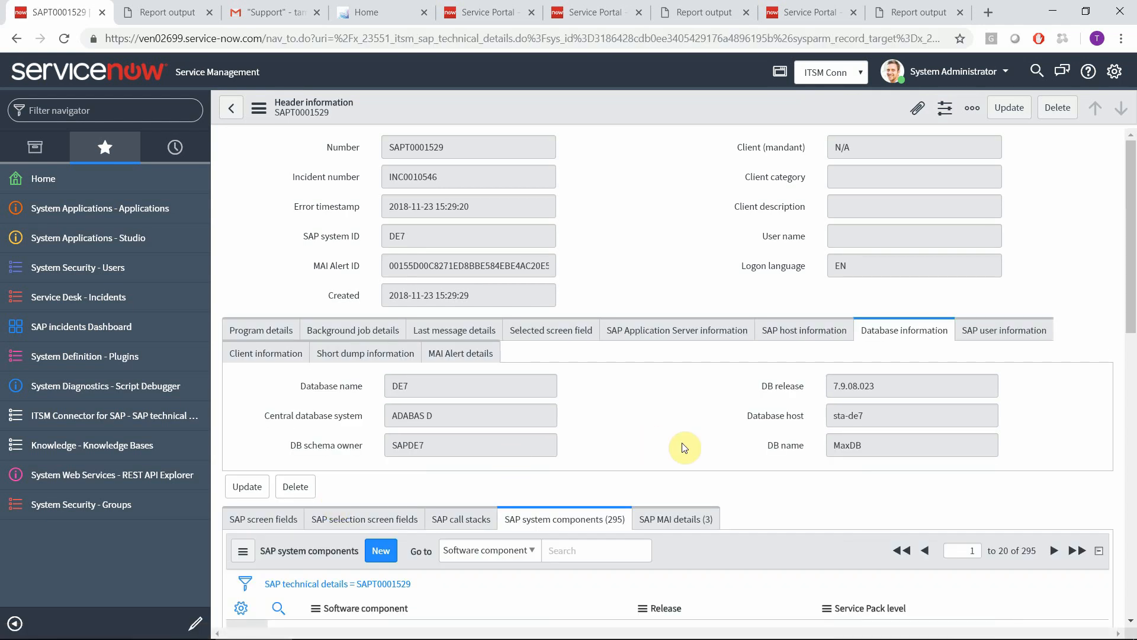
click(460, 353)
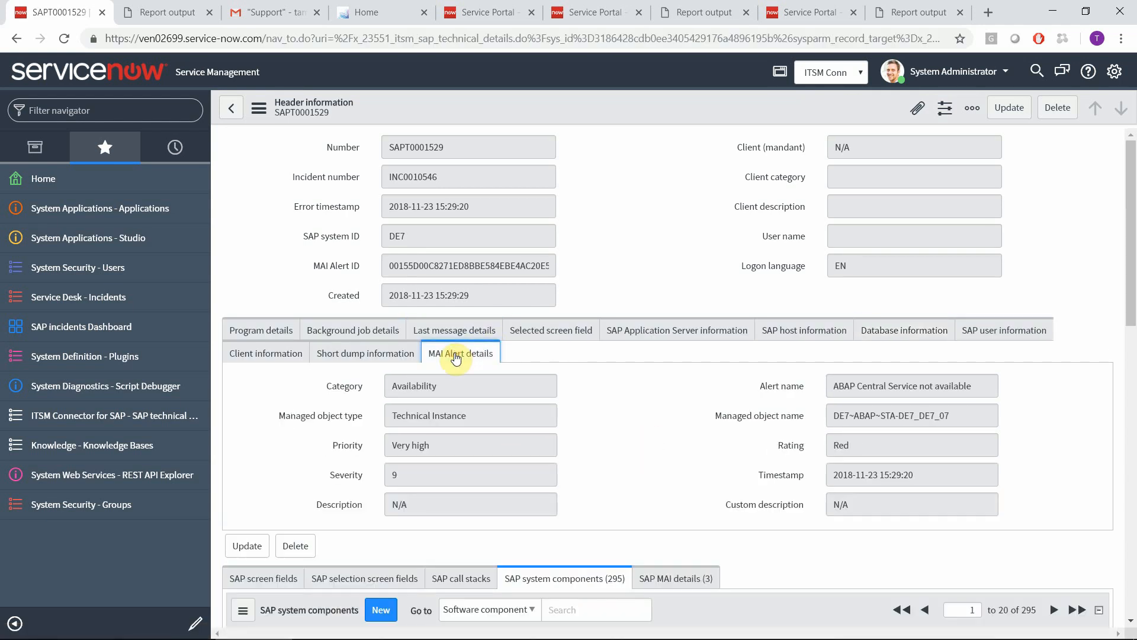
mouse_move(429, 385)
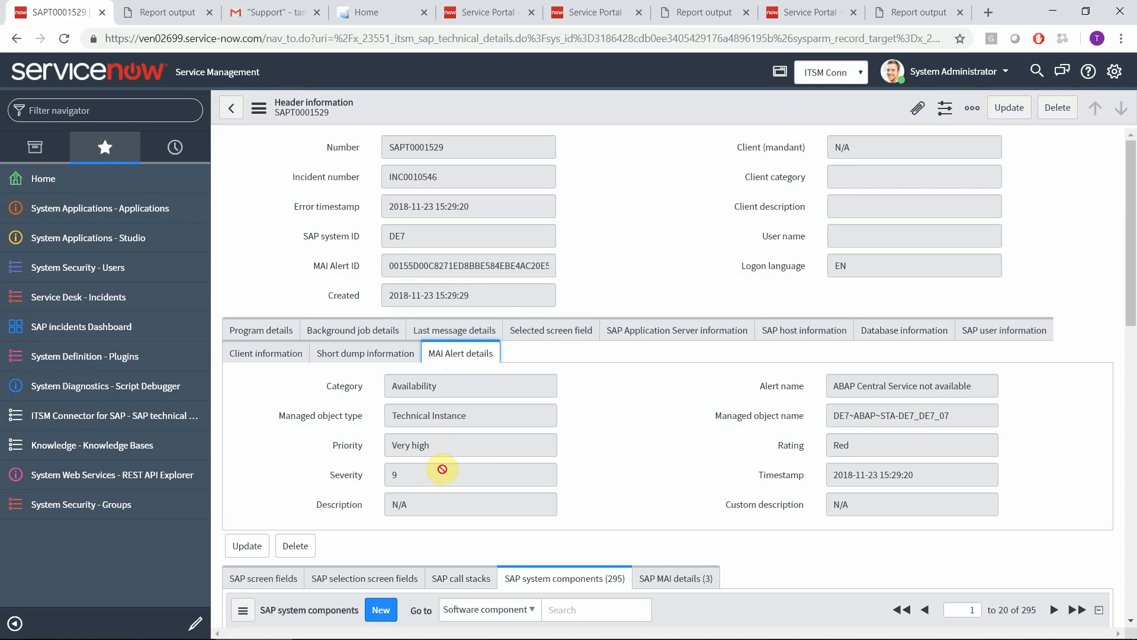
mouse_move(558, 441)
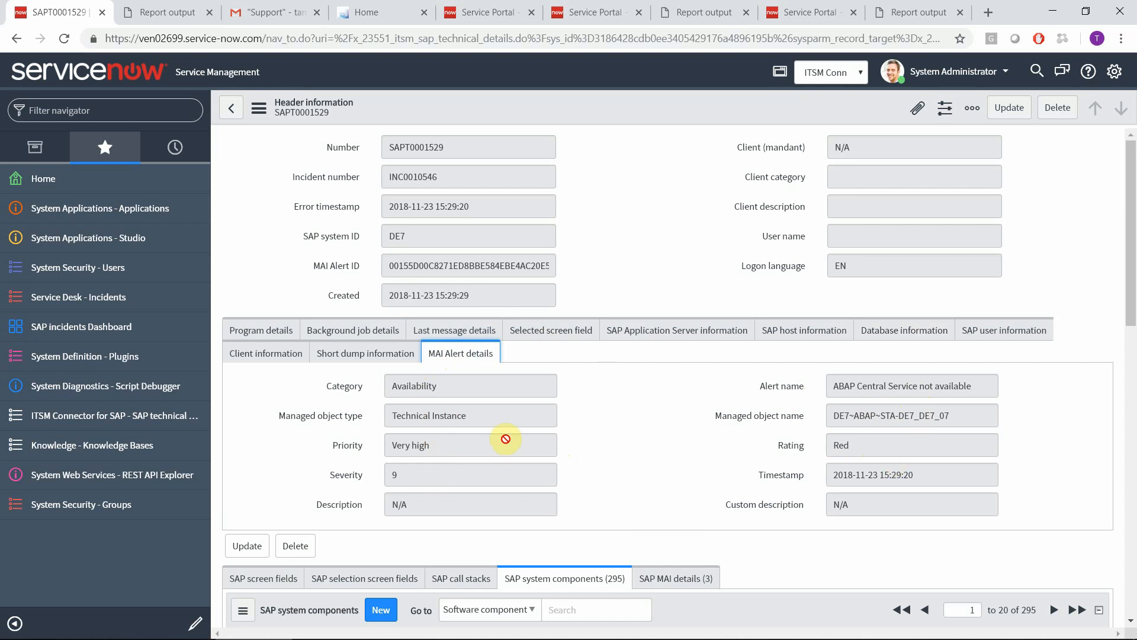
scroll(down, 3)
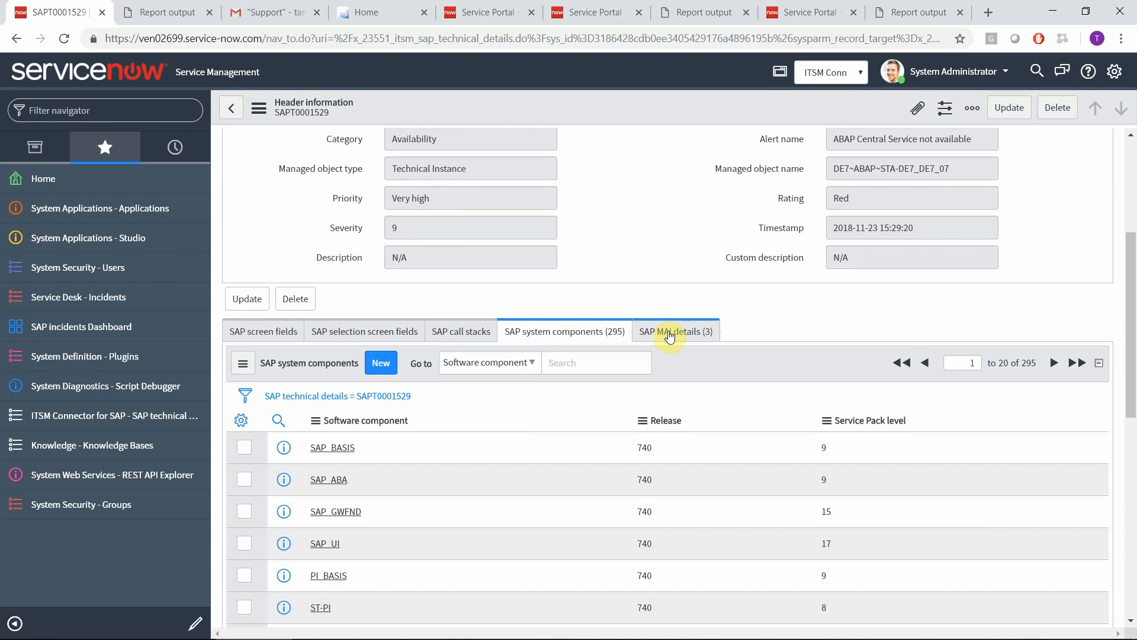
click(674, 330)
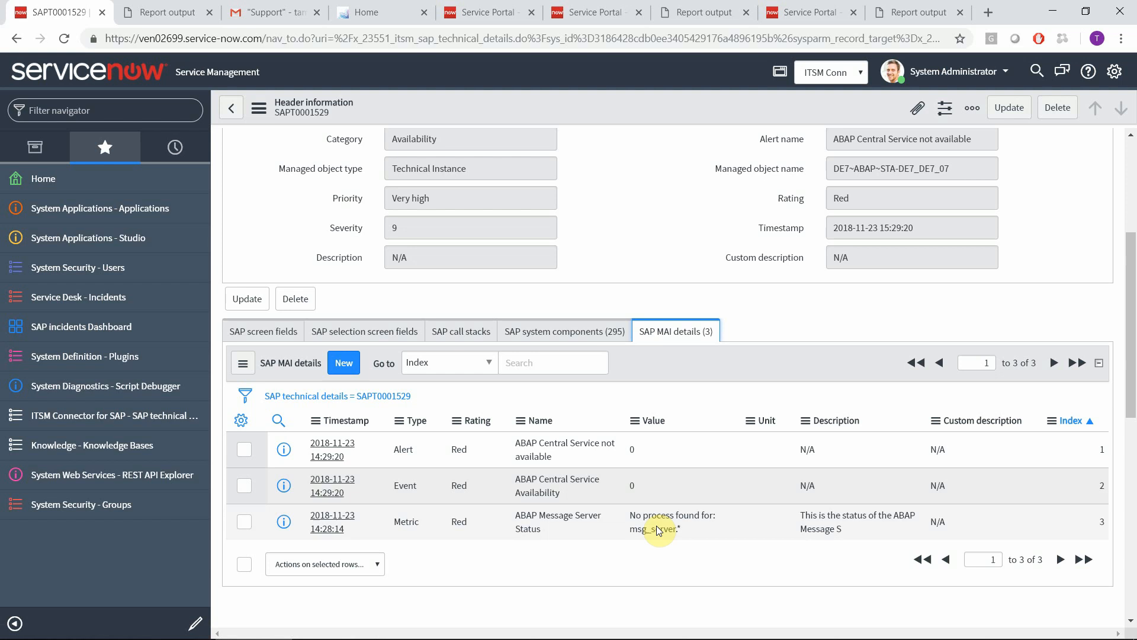
mouse_move(752, 204)
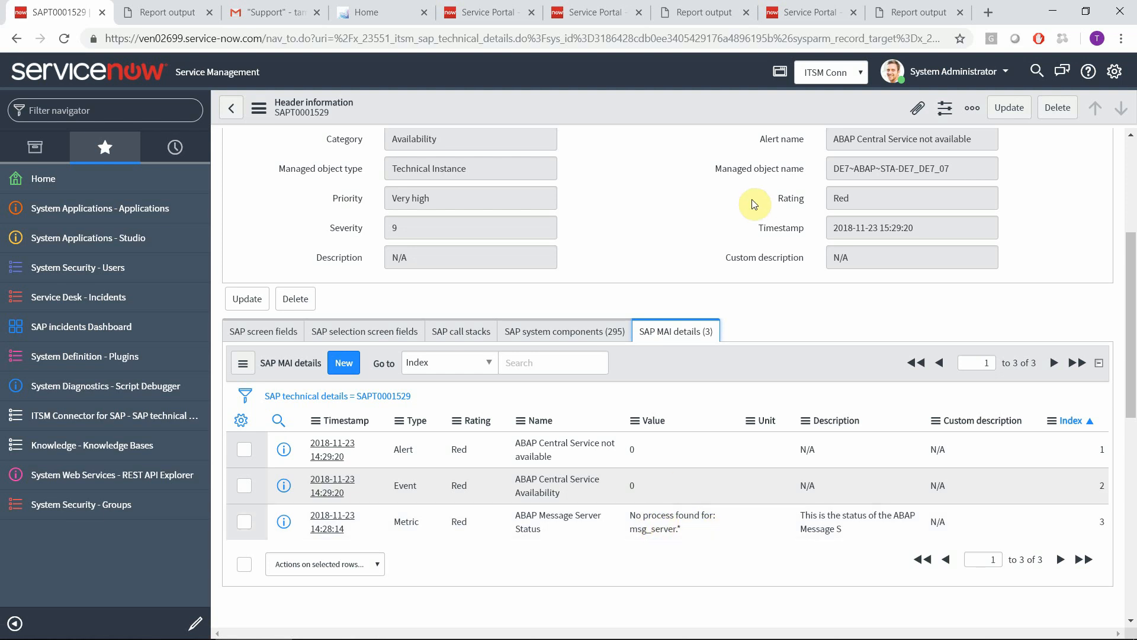
mouse_move(635, 256)
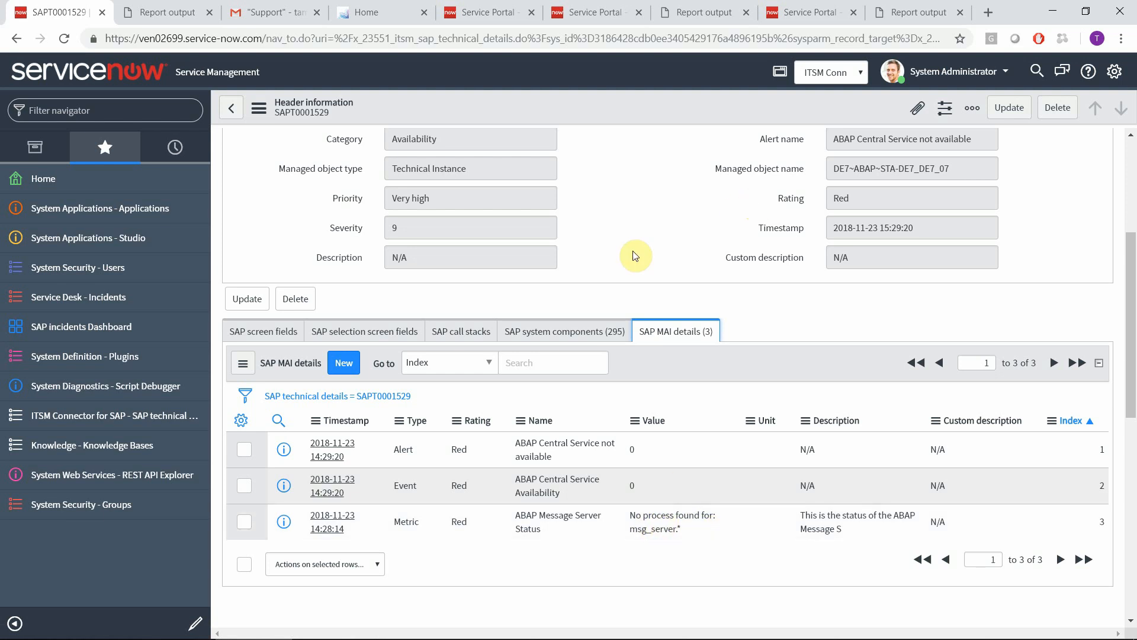
click(231, 108)
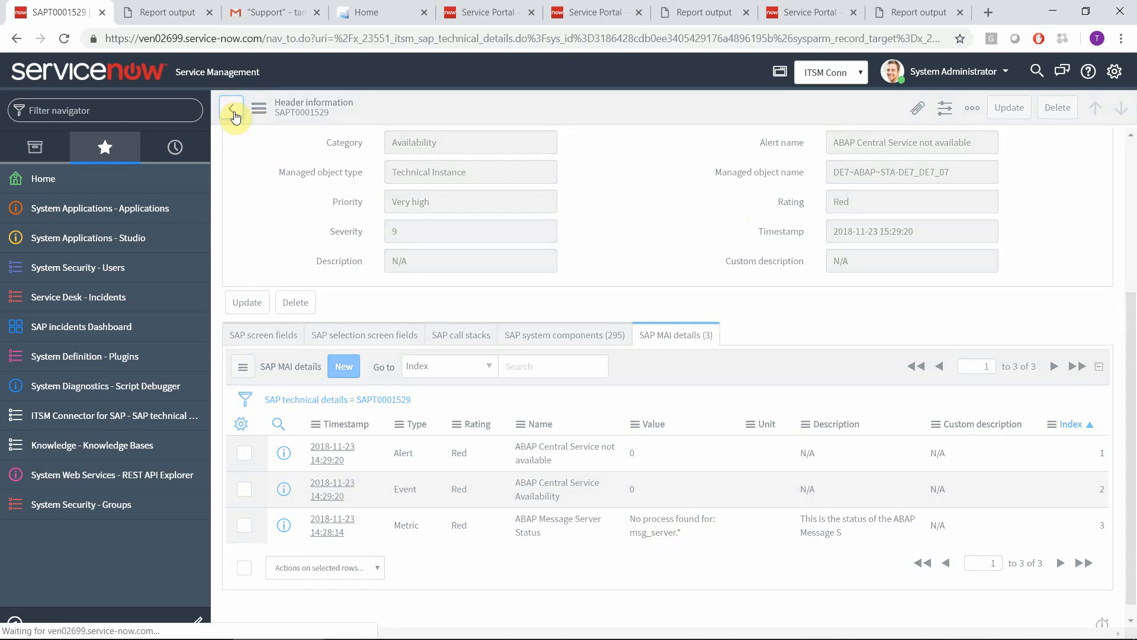
- Review INC0010546's Notes activity log showing the alert and ABAP Message Server Status metric details
click(231, 108)
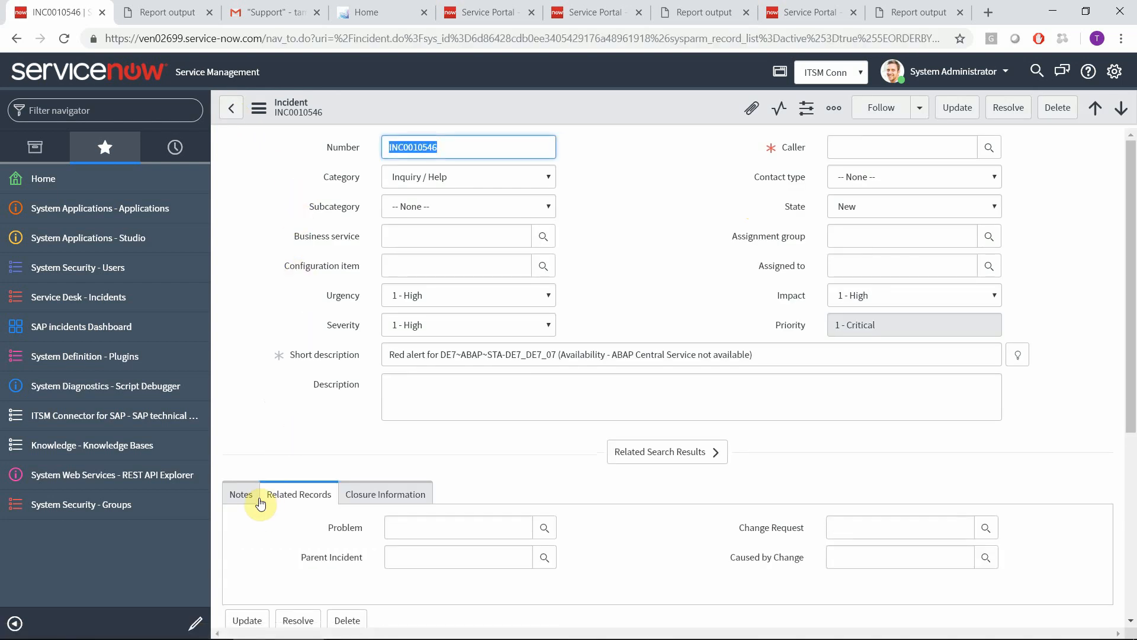
click(240, 493)
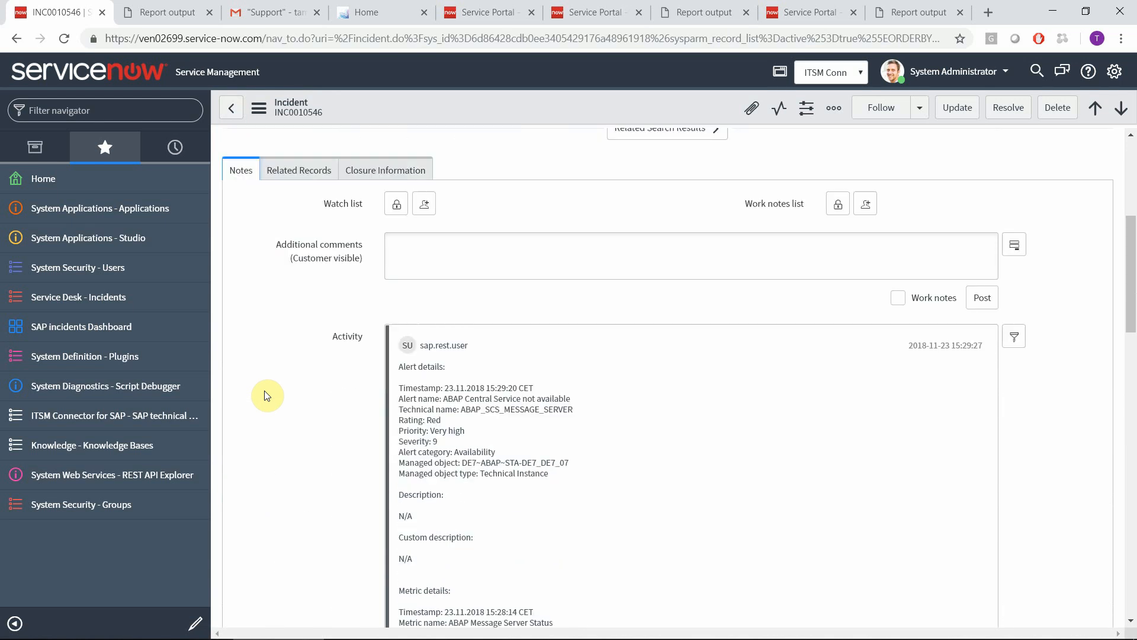
scroll(down, 3)
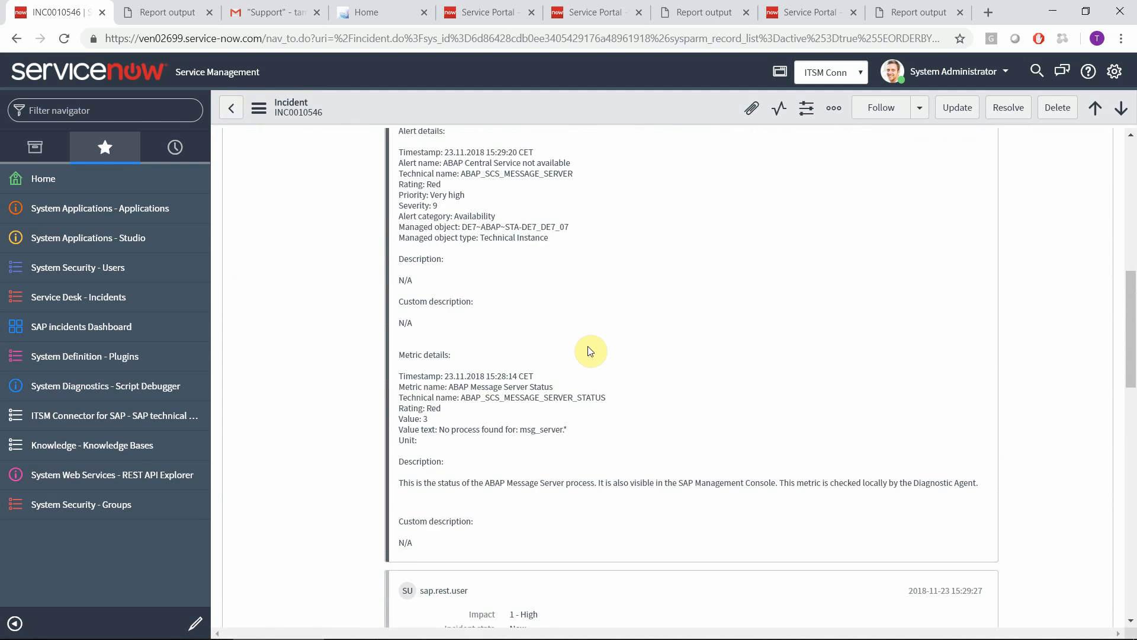
mouse_move(680, 504)
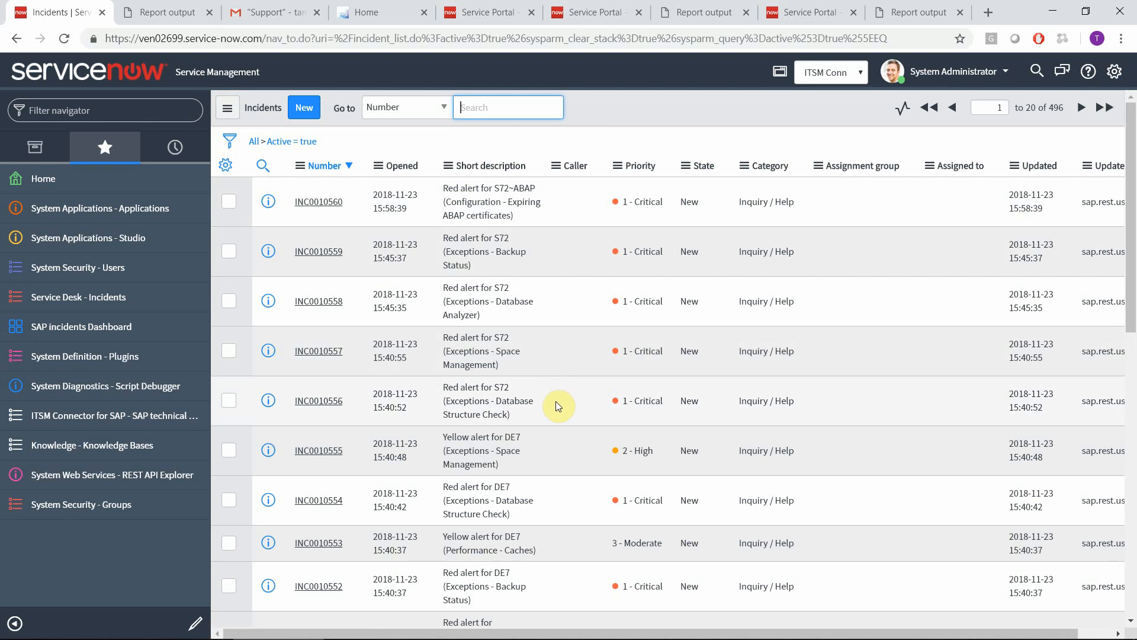
mouse_move(545, 405)
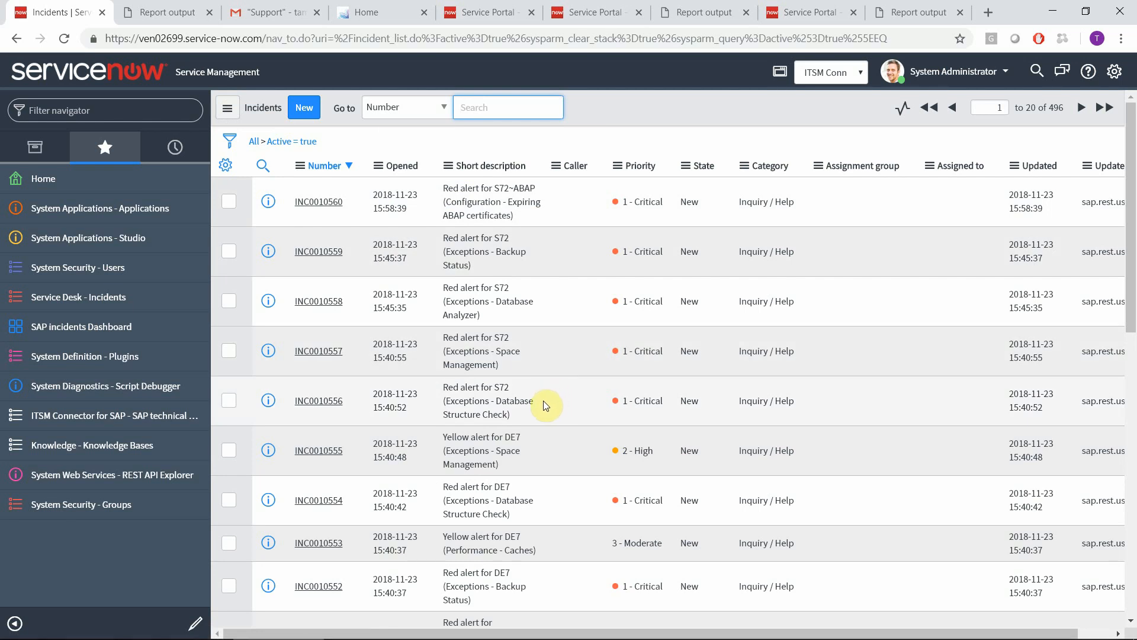
- View INC0010551's Not Enough Dialog Resources alert activity and follow its transaction SM04 link
scroll(down, 3)
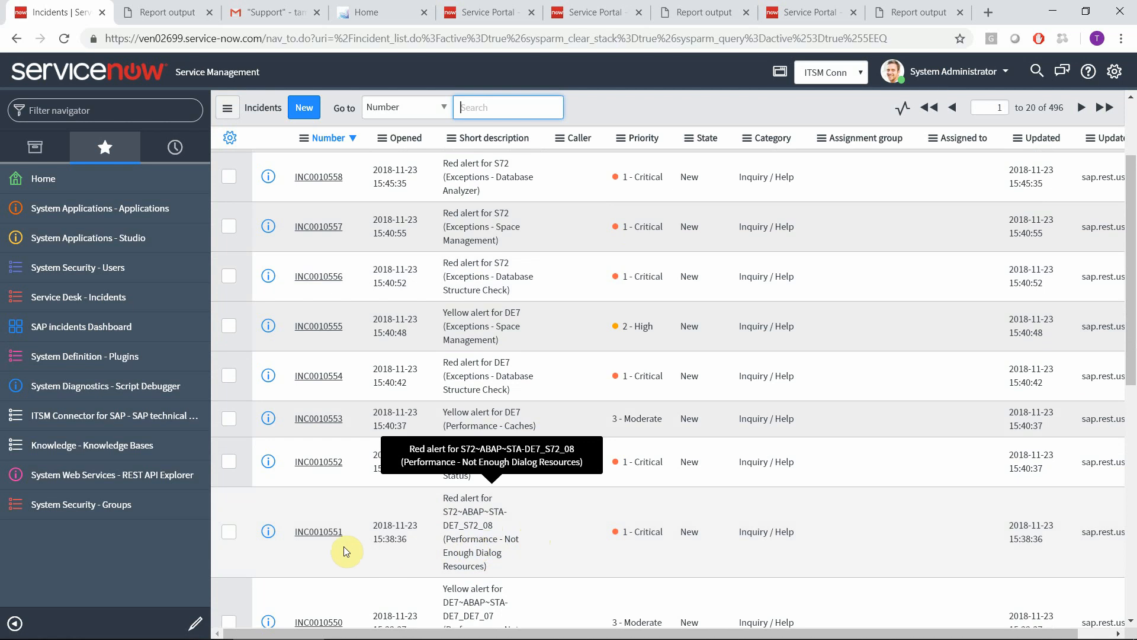
click(317, 530)
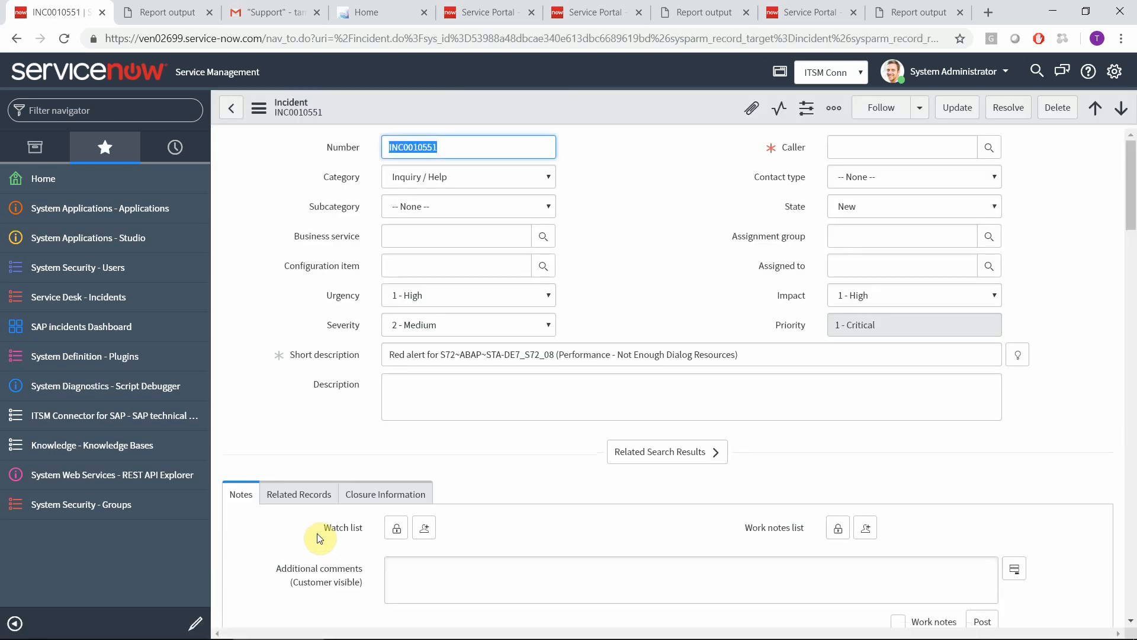
scroll(down, 3)
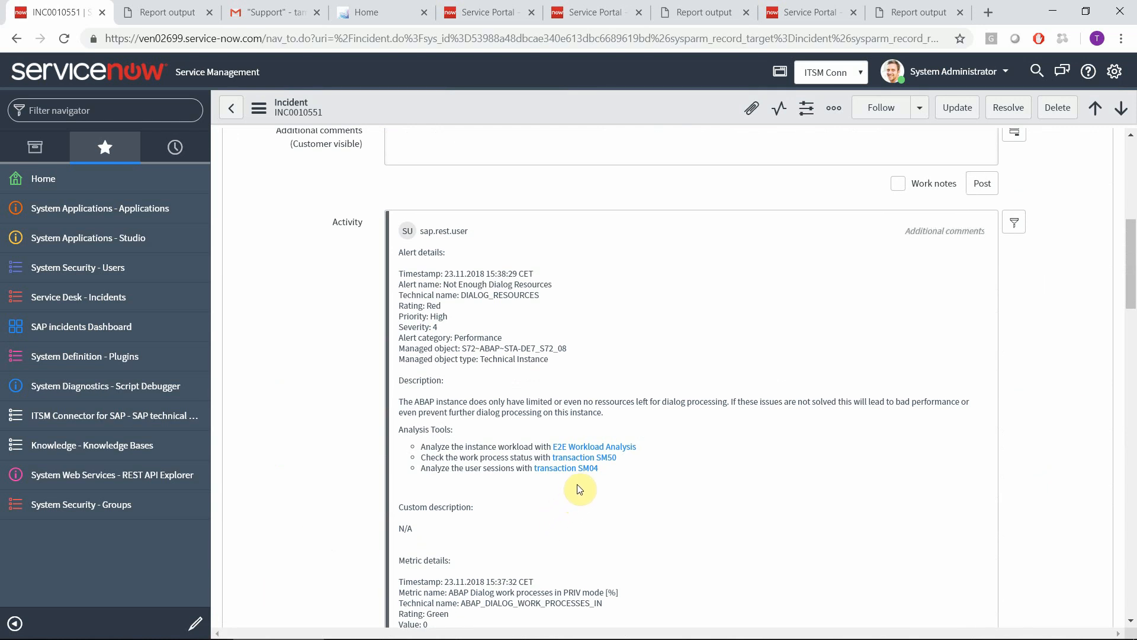
mouse_move(586, 472)
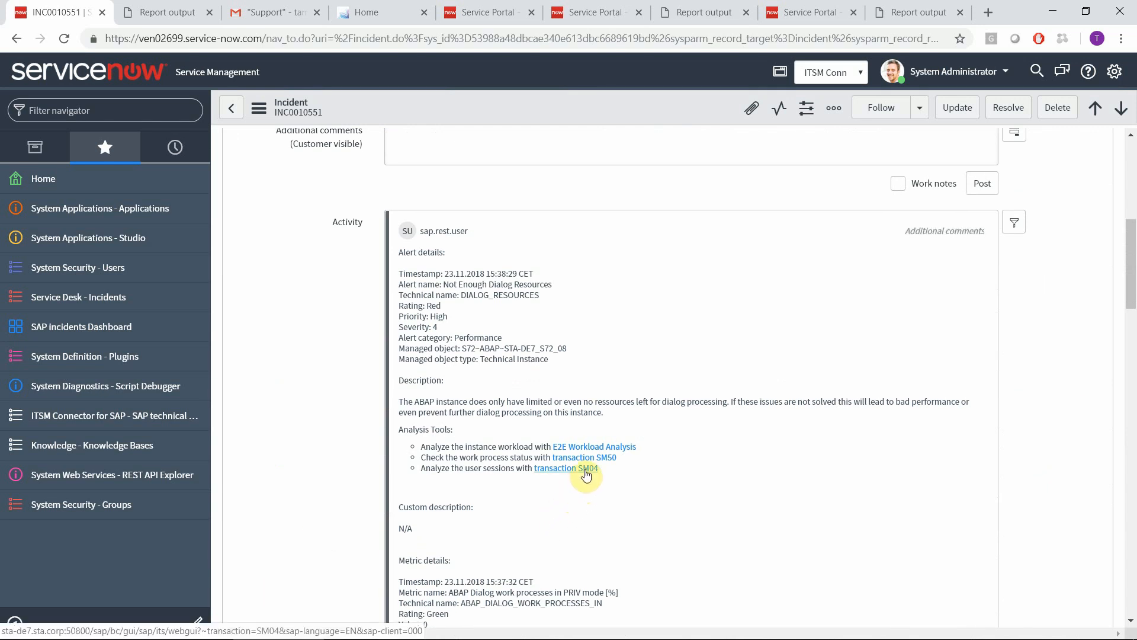
click(566, 468)
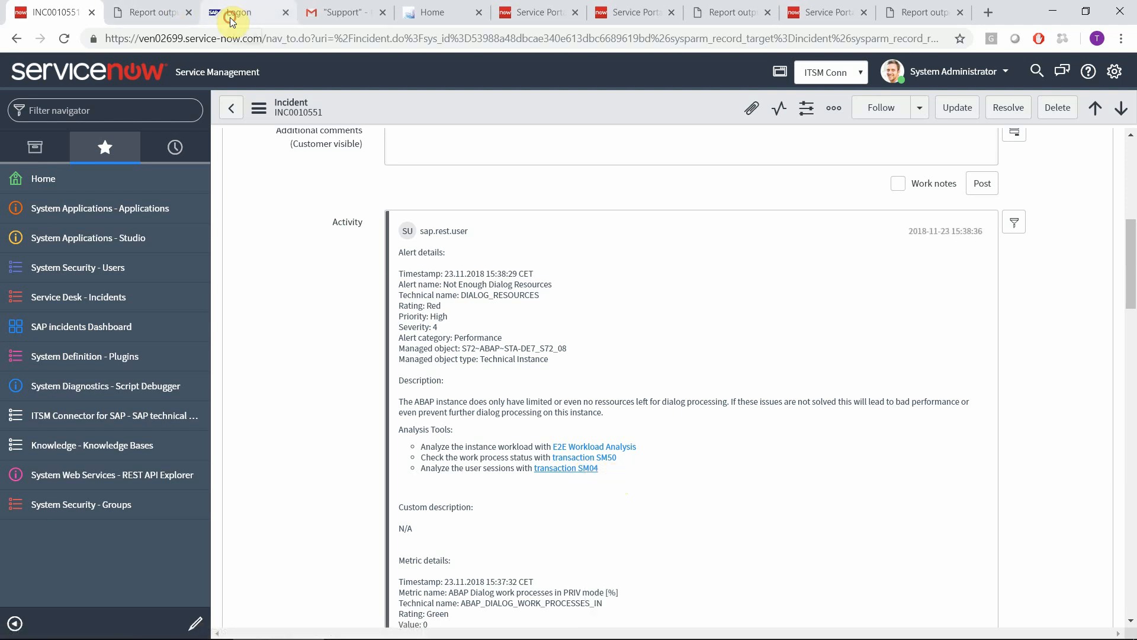
- Log on to SAP NetWeaver Web GUI to see SM04's user sessions for STA-DE7_S72_08, then return to the incident
click(239, 12)
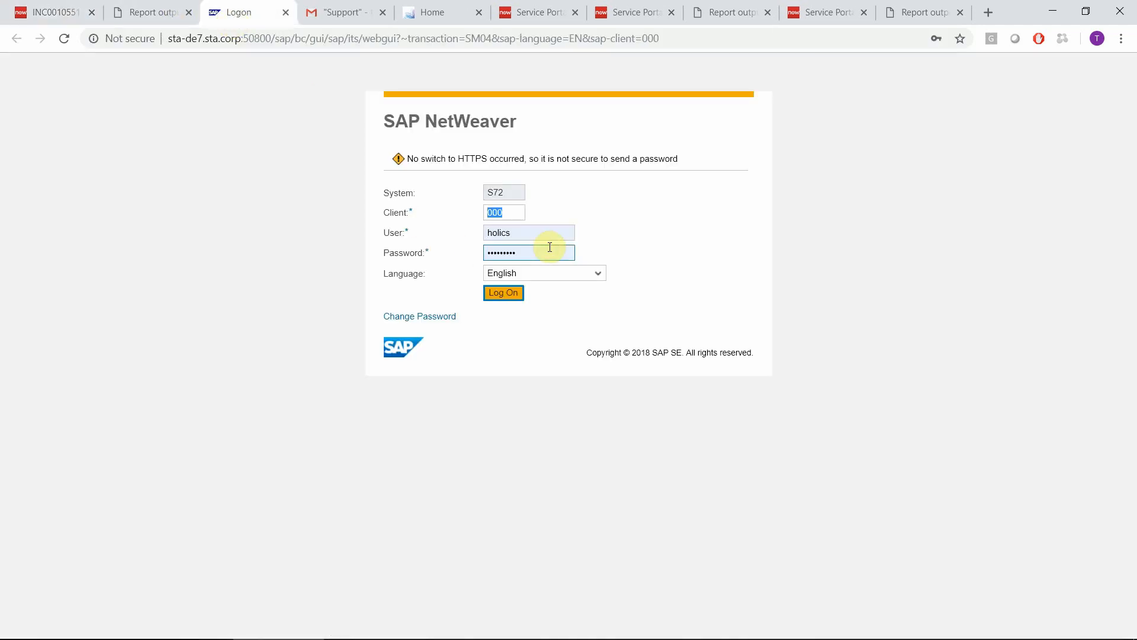
click(502, 292)
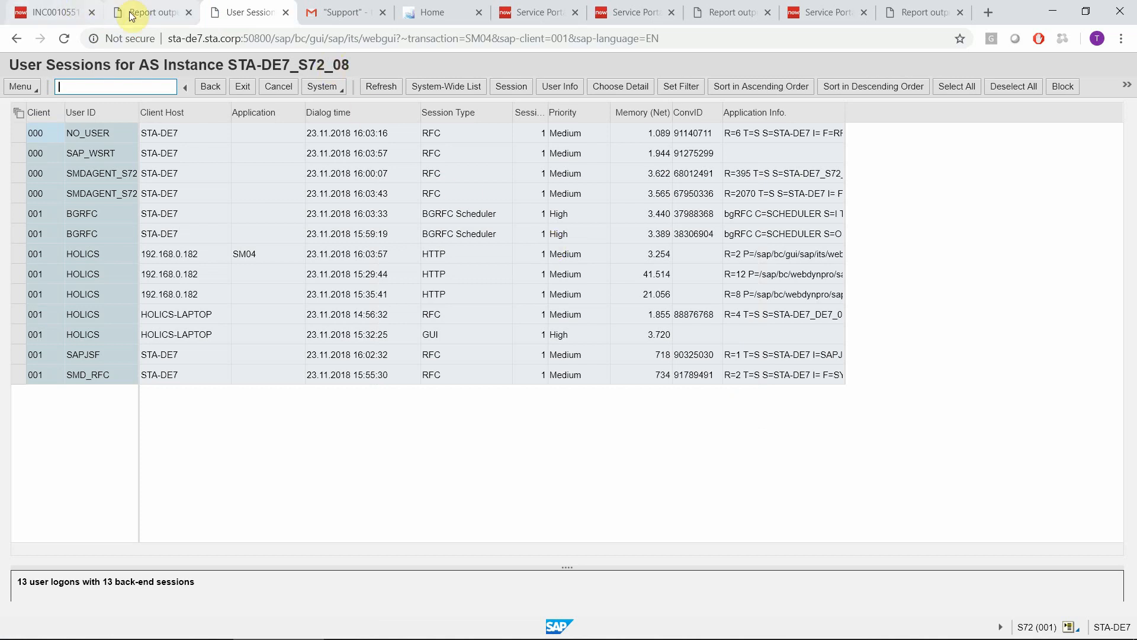
click(51, 12)
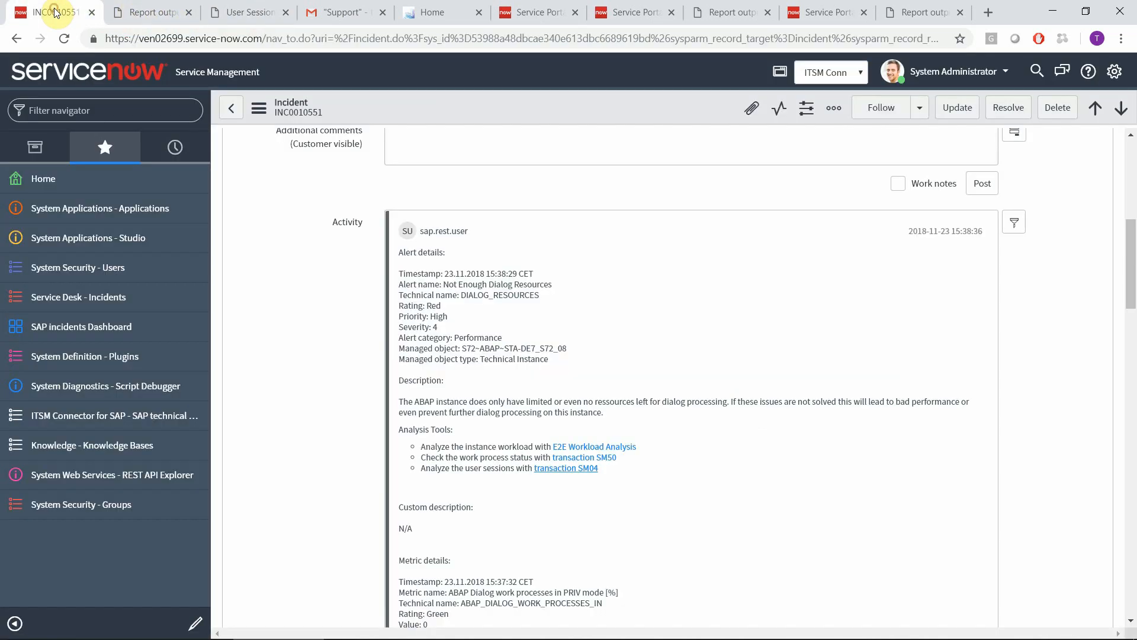